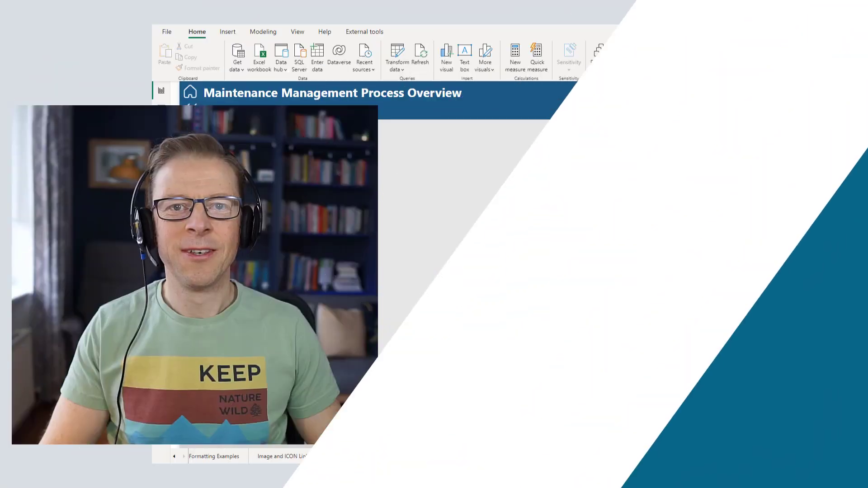
Place the cursor in the empty message box of a new ChatGPT conversation
click(824, 456)
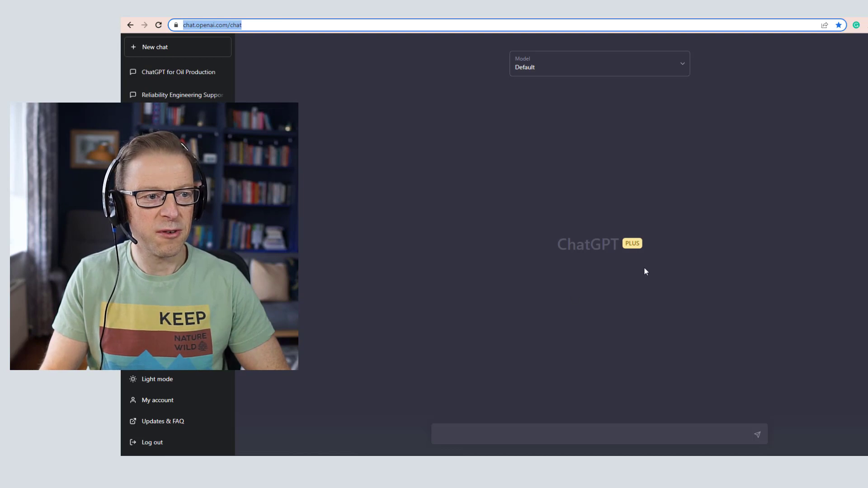
mouse_move(651, 286)
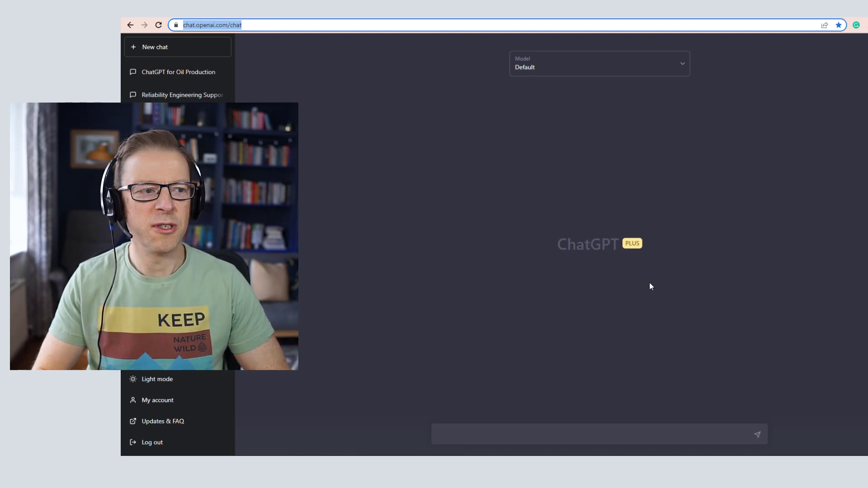
mouse_move(561, 363)
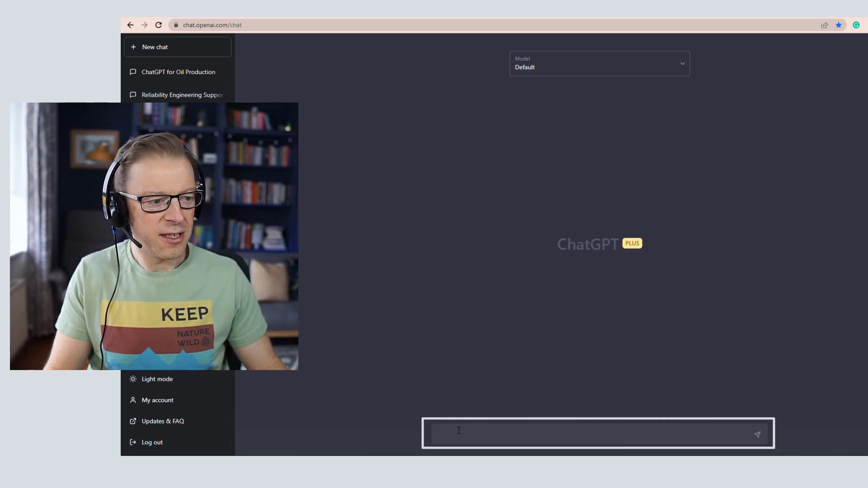
Write the prompt describing the "Actual Value" and "target value" measures and the desired text-string measure
text(I have 2 dax measures. The 1st is the "Actual Value" the second is the "target value". Please create a 3rd measure. This measure should return a text string that displays the target value and then the difference between the actual value and the target value. The difference should be in brackets.)
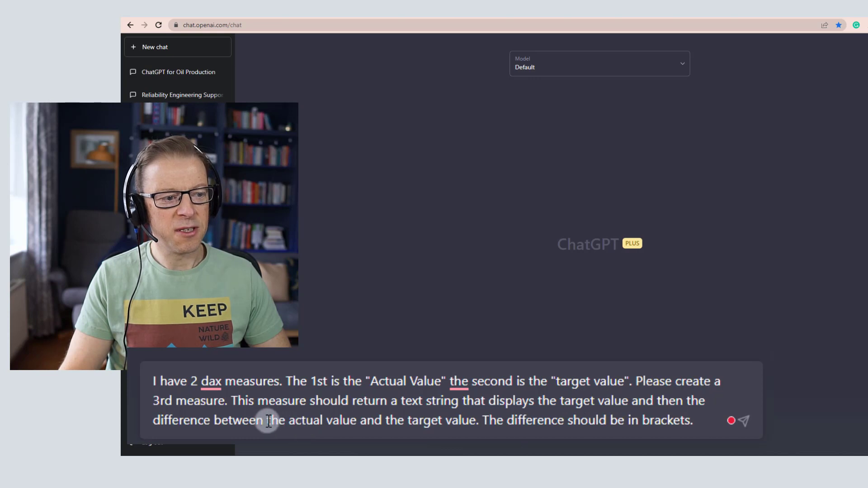
mouse_move(513, 432)
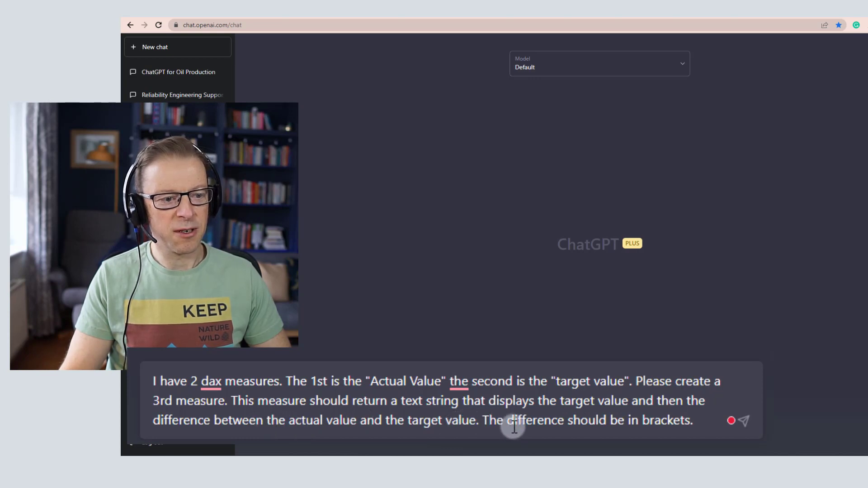
mouse_move(807, 407)
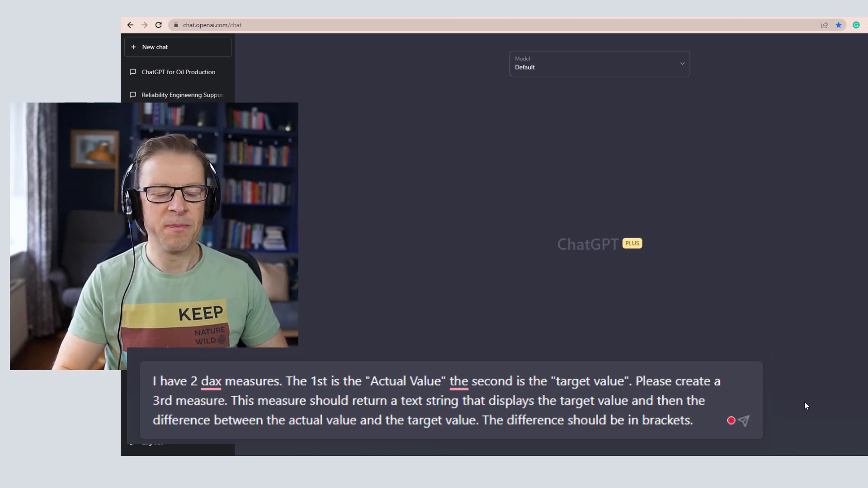
Send the request so ChatGPT returns the Target vs Actual DAX measure
click(743, 421)
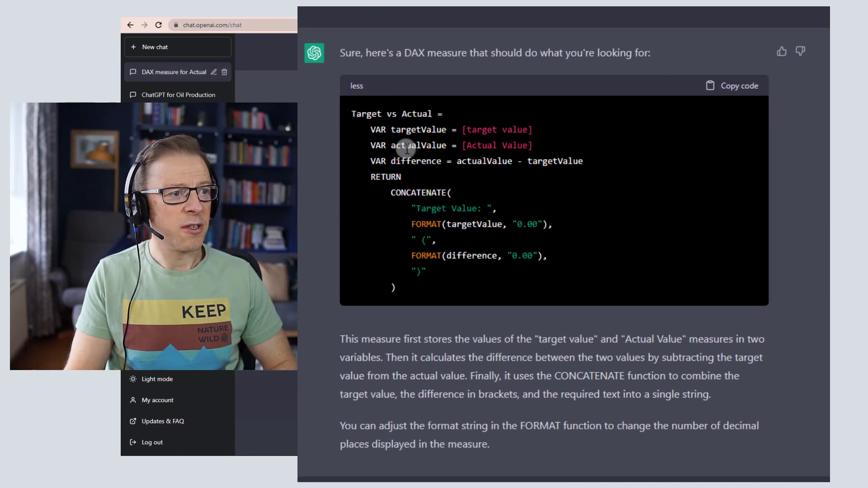
mouse_move(432, 134)
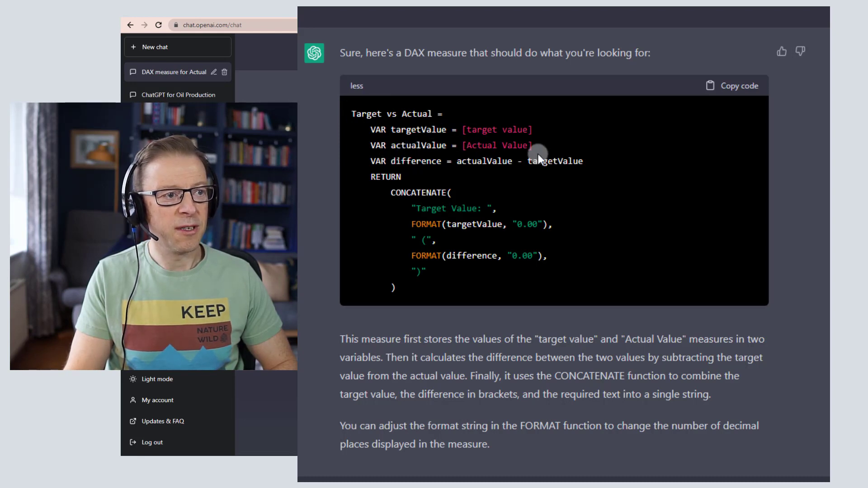
mouse_move(427, 208)
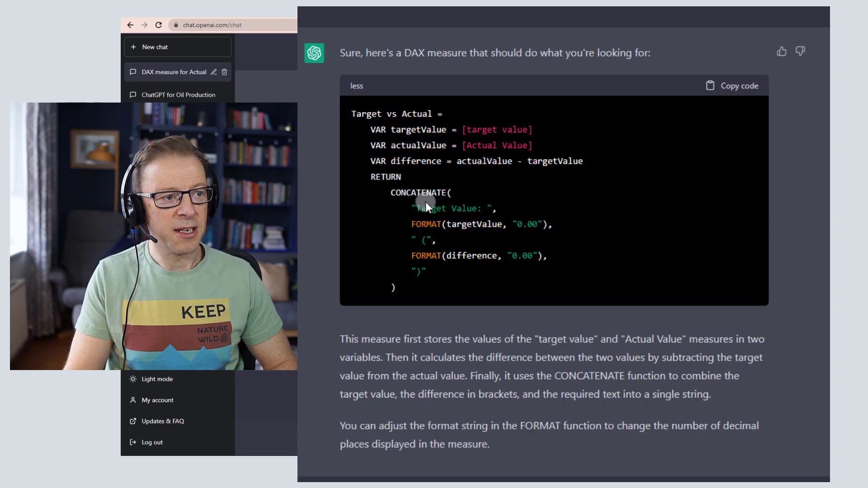
mouse_move(431, 231)
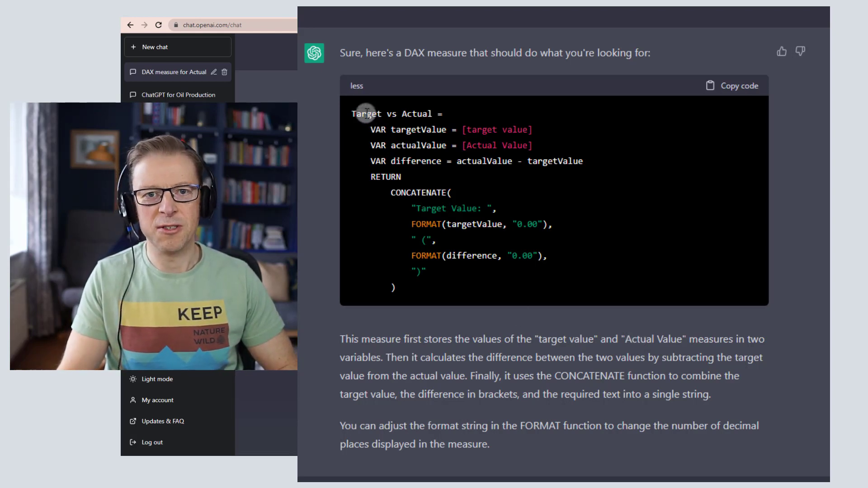
mouse_move(482, 167)
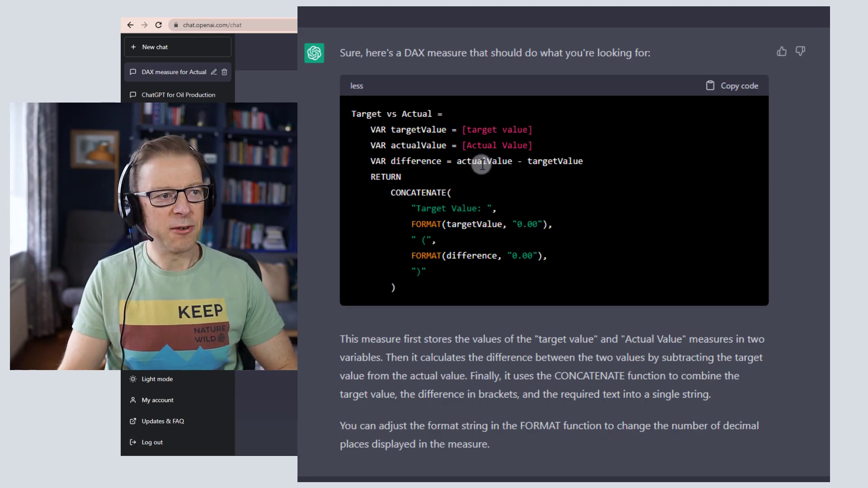
mouse_move(398, 125)
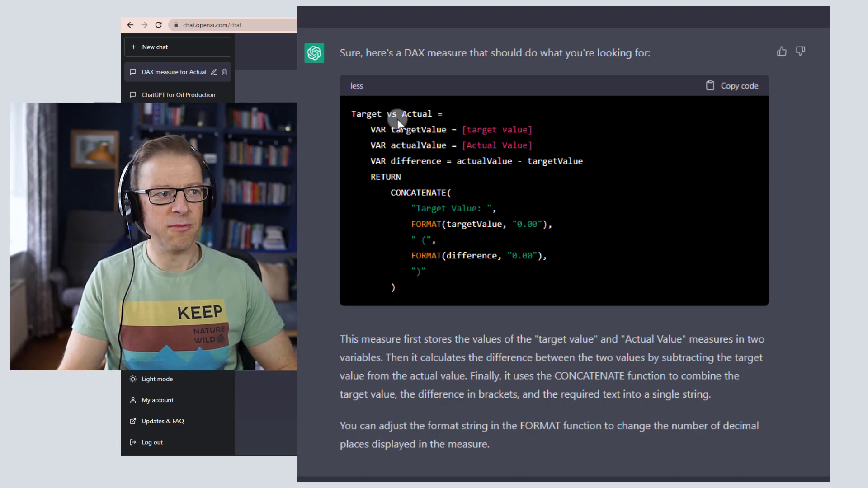
mouse_move(397, 124)
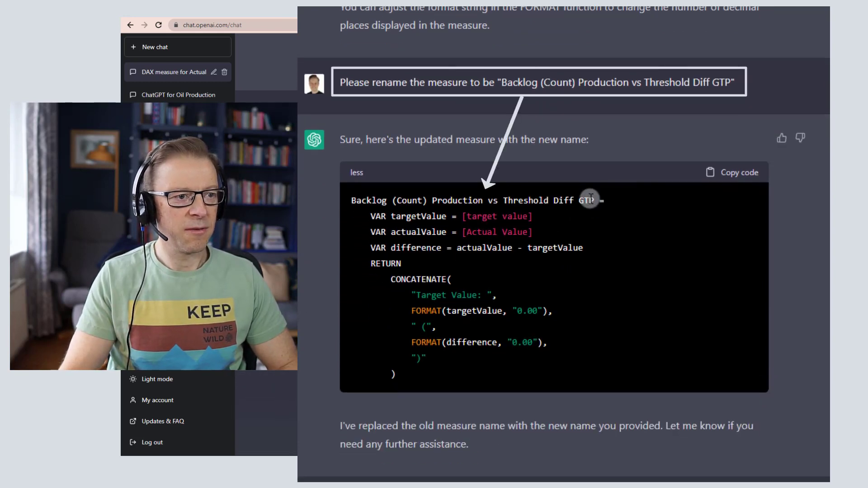
Ask ChatGPT to prefix the measure's difference output with a + or - sign
scroll(down, 3)
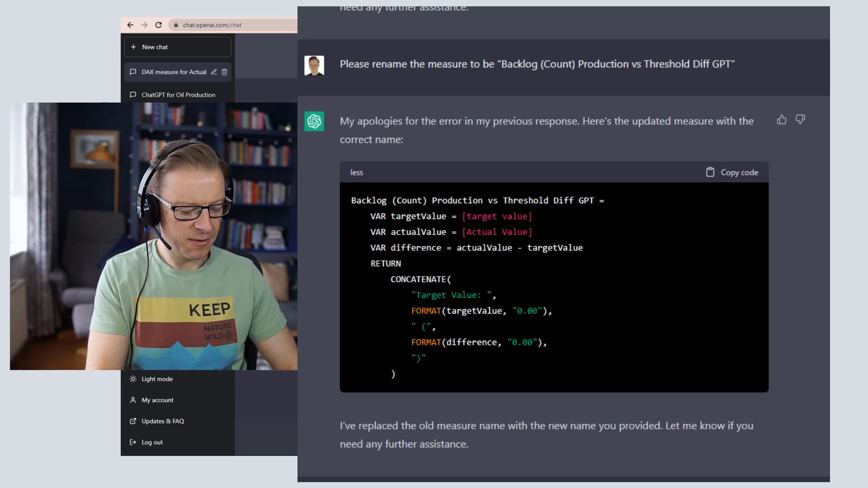
text(Can you please prefix the output to display a + or -)
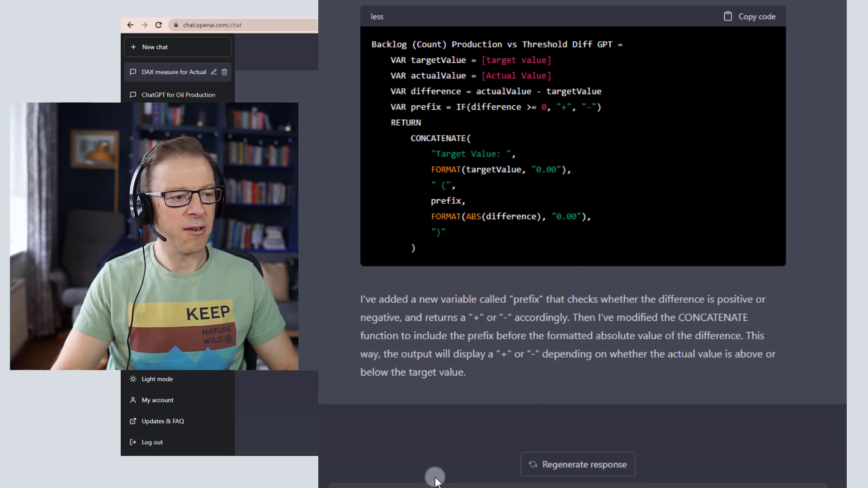
mouse_move(477, 60)
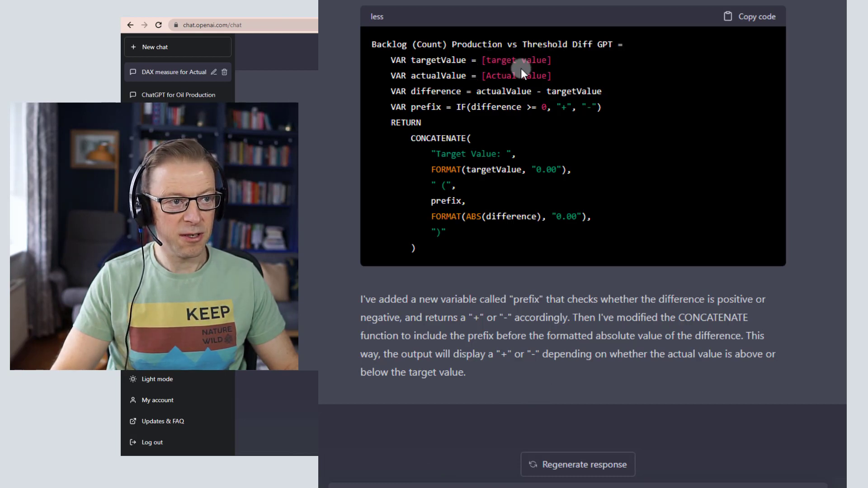
Ask ChatGPT to replace [target value] with trg - Backlog Target Value Production
scroll(down, 3)
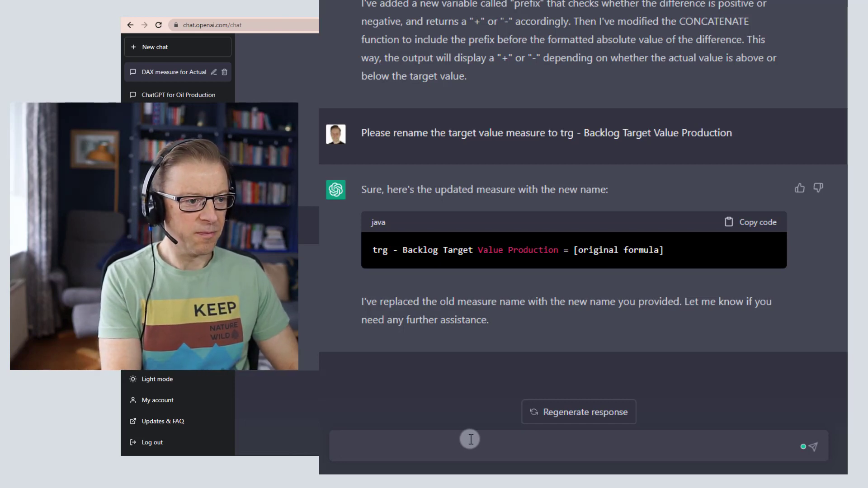
text(replace [target value] with trg - Backlog Target Value Production)
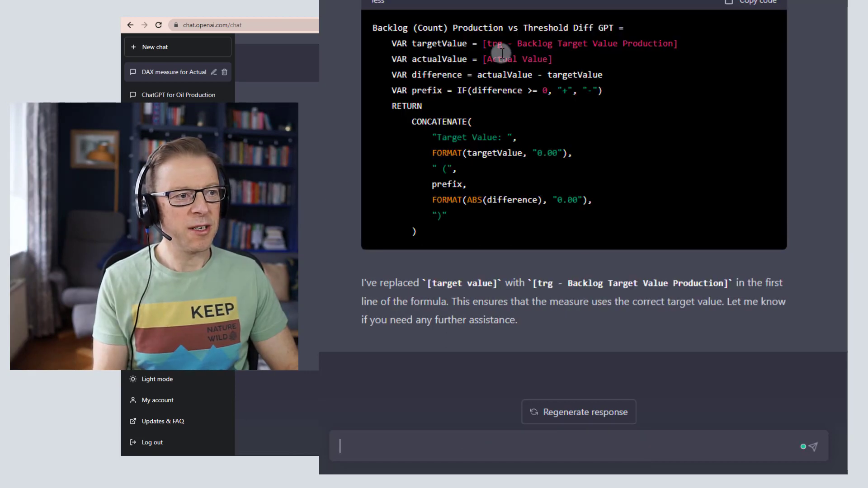
mouse_move(383, 405)
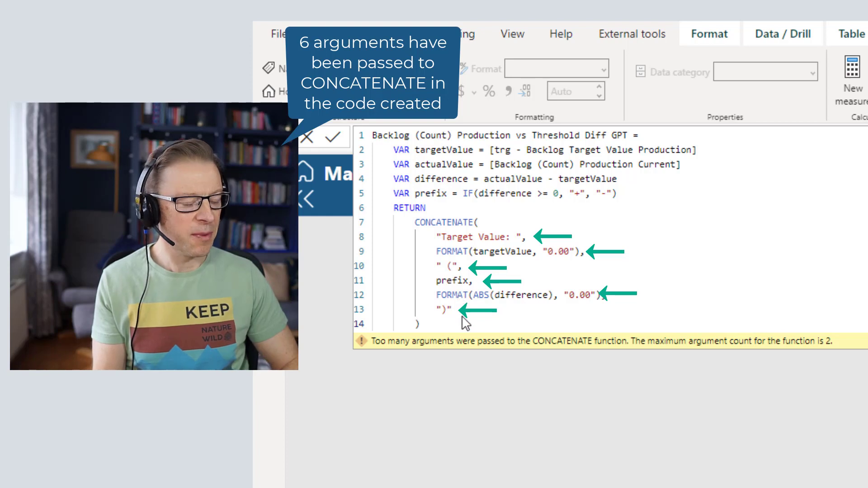
mouse_move(846, 354)
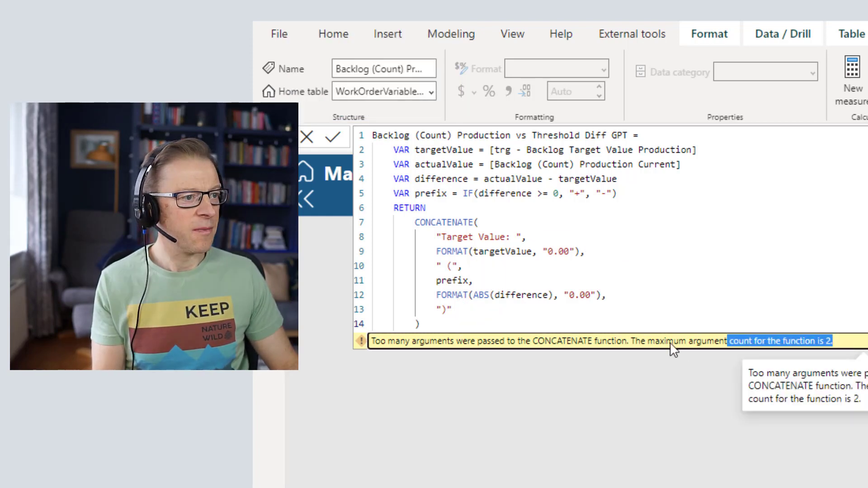
mouse_move(410, 369)
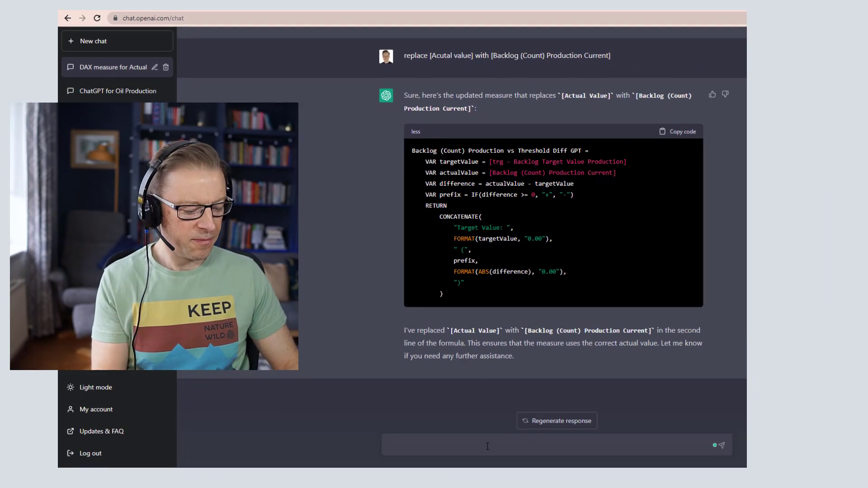
Report the CONCATENATE error to ChatGPT and start a follow-up asking for a fix
text(an eroo)
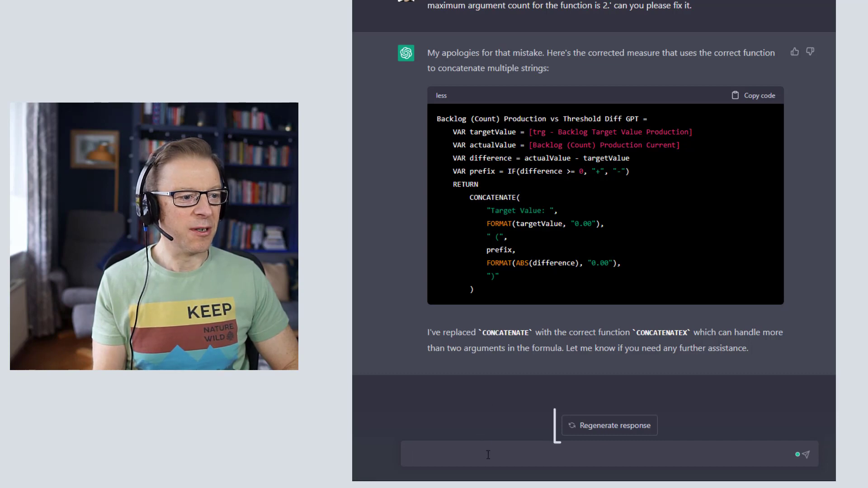
click(609, 424)
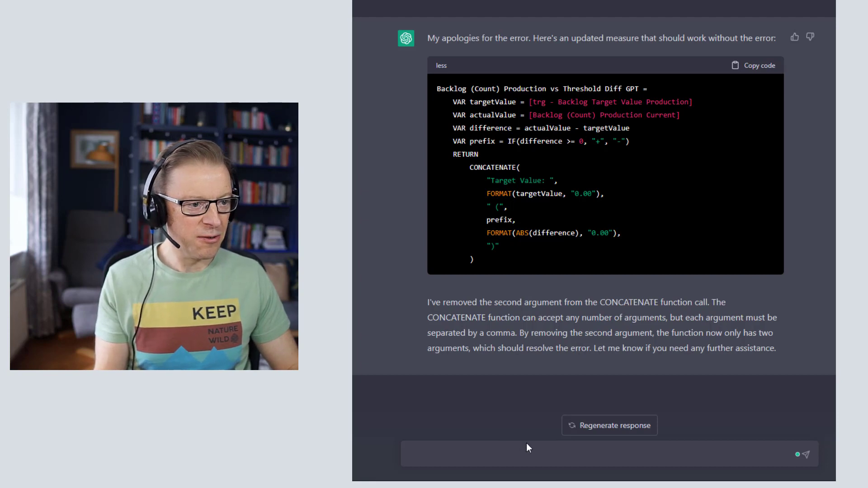
Send 'Can you use a different approach to the code?' to get an &-based version of the measure
text(Can you use a different approach to the code)
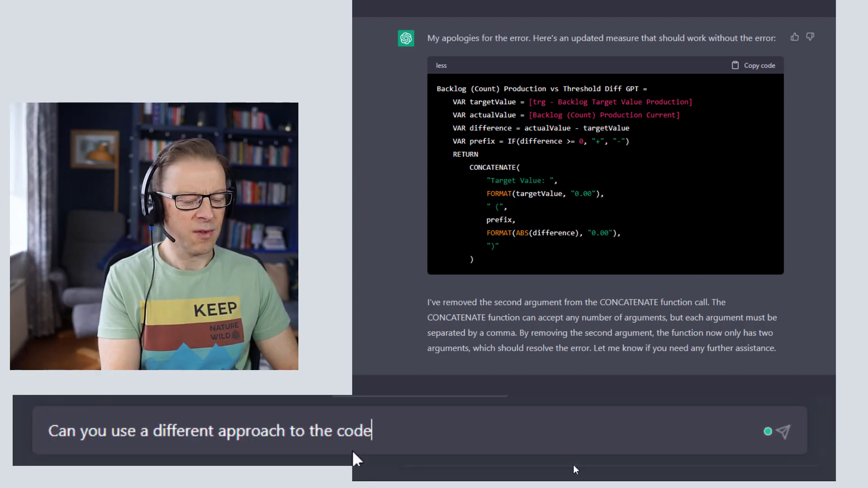
text(?)
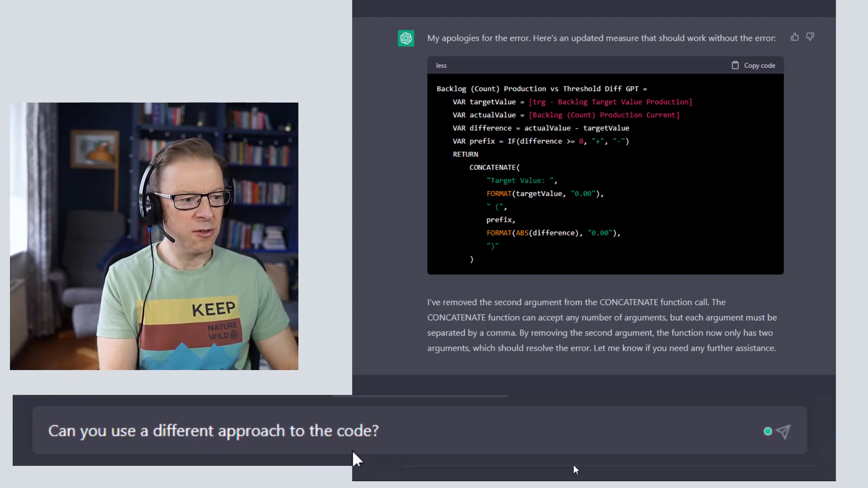
click(787, 432)
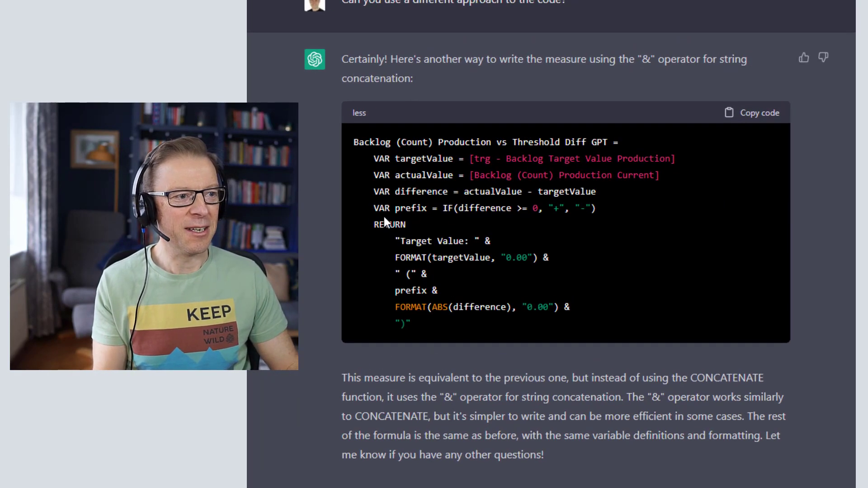
double_click(488, 240)
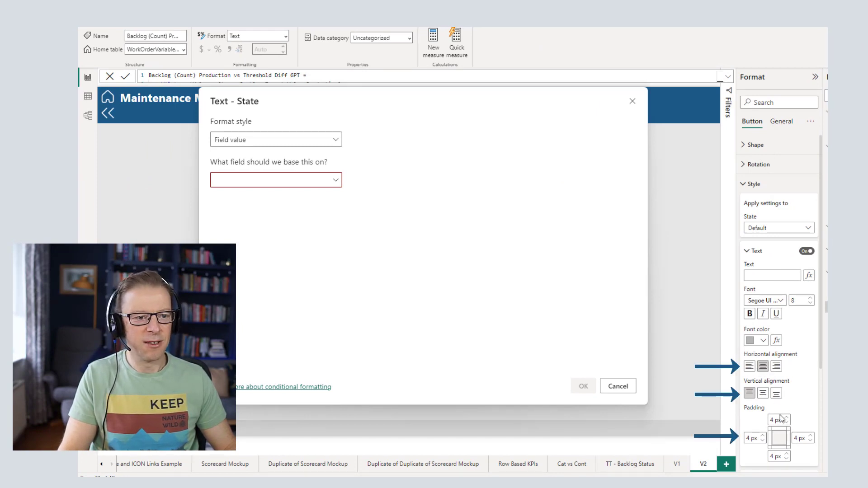
mouse_move(365, 105)
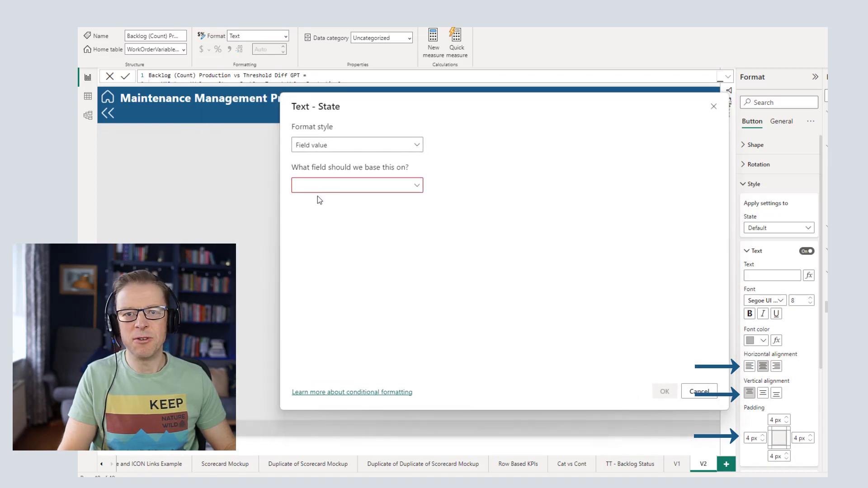
Search the field list for 'GPT' and select the Backlog (Count) Production vs Threshold Diff GPT measure
click(356, 184)
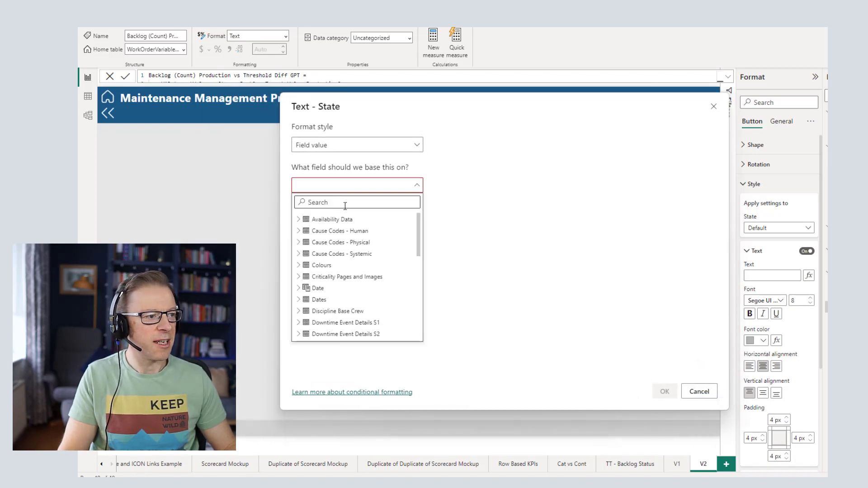
text(GT)
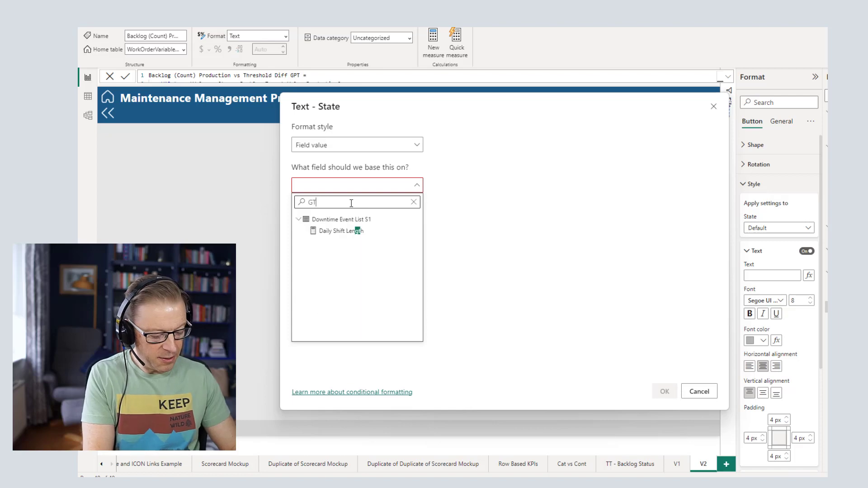
text(GPT)
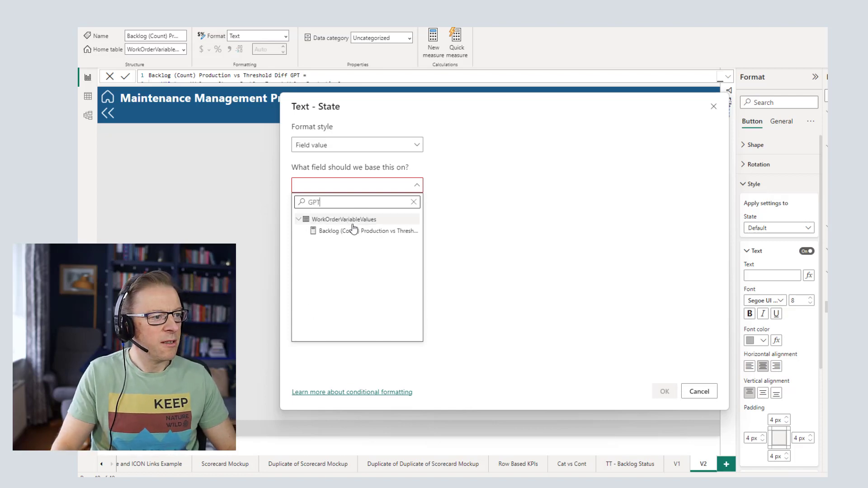
click(698, 390)
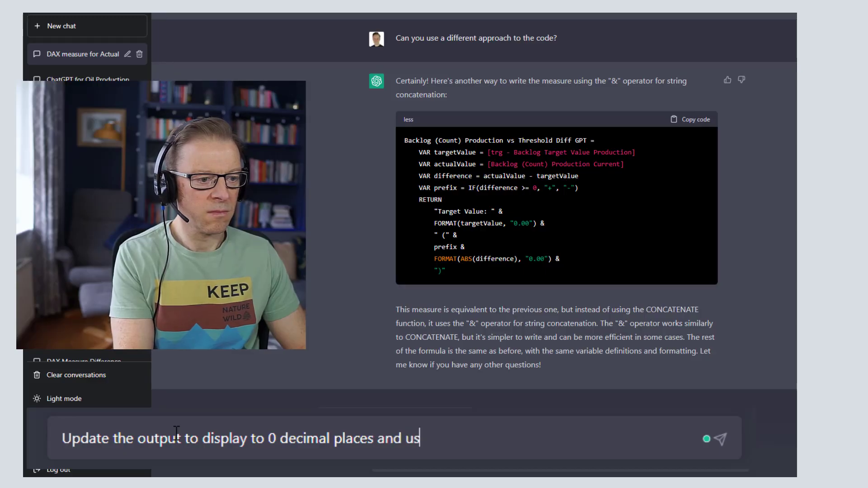
Ask ChatGPT to format the output to 0 decimal places using 1,000s separators
text(e 1,)
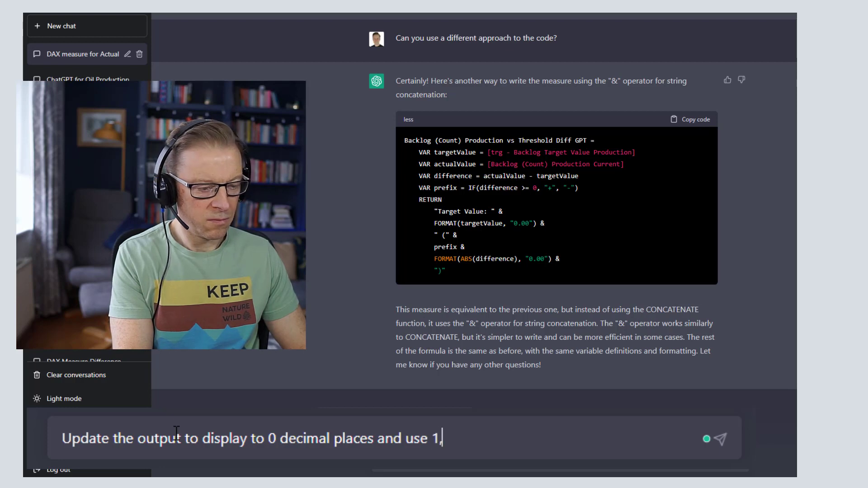
key(Backspace)
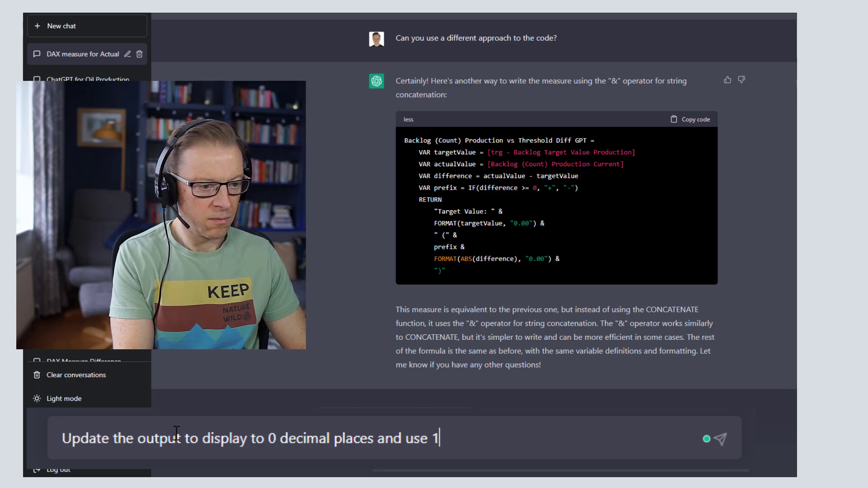
text(,000)
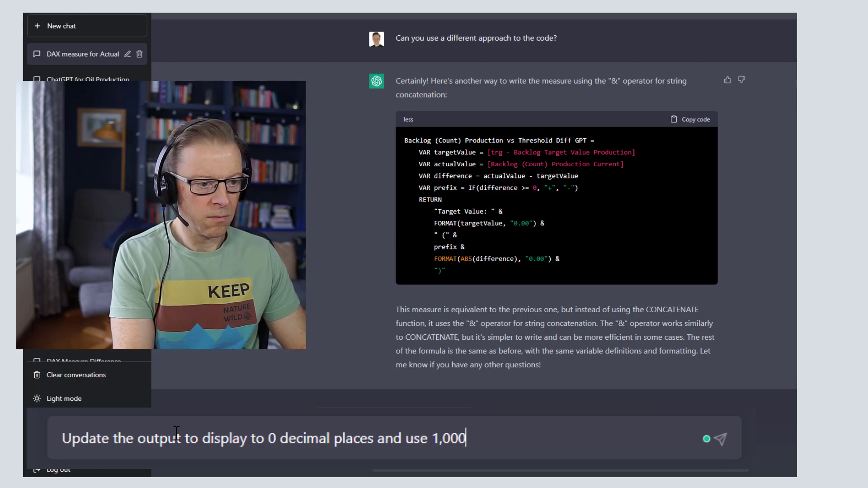
key(Enter)
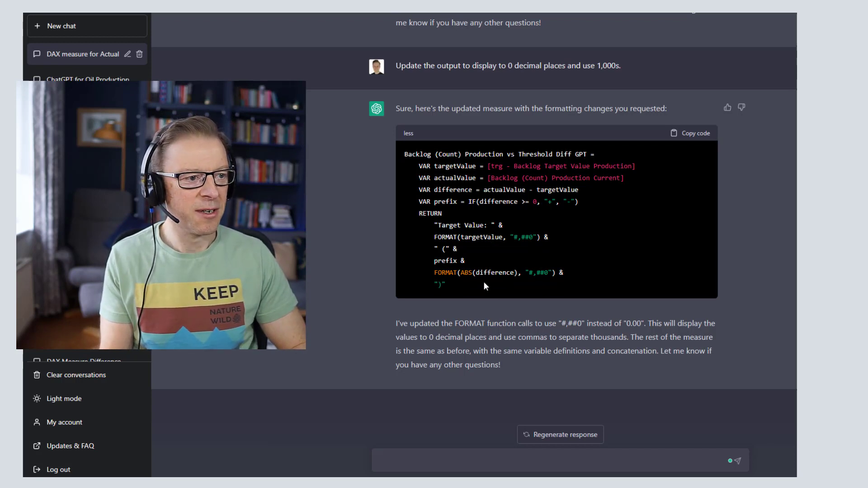
mouse_move(524, 280)
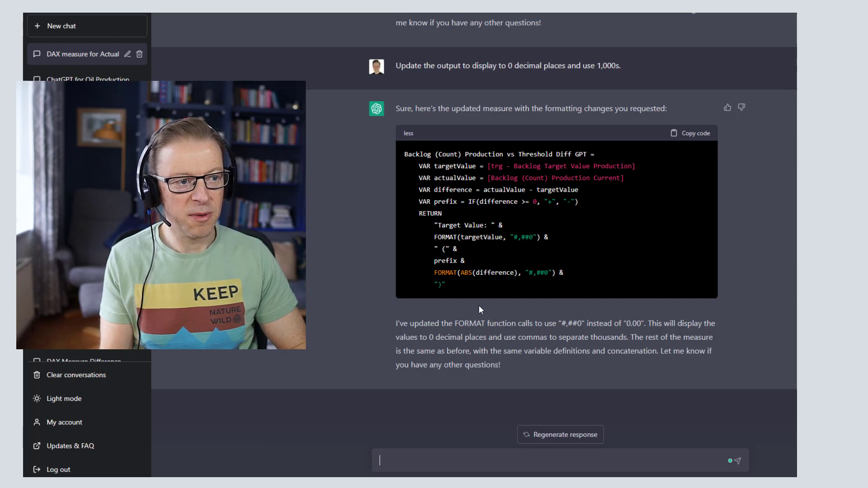
drag(404, 154, 446, 285)
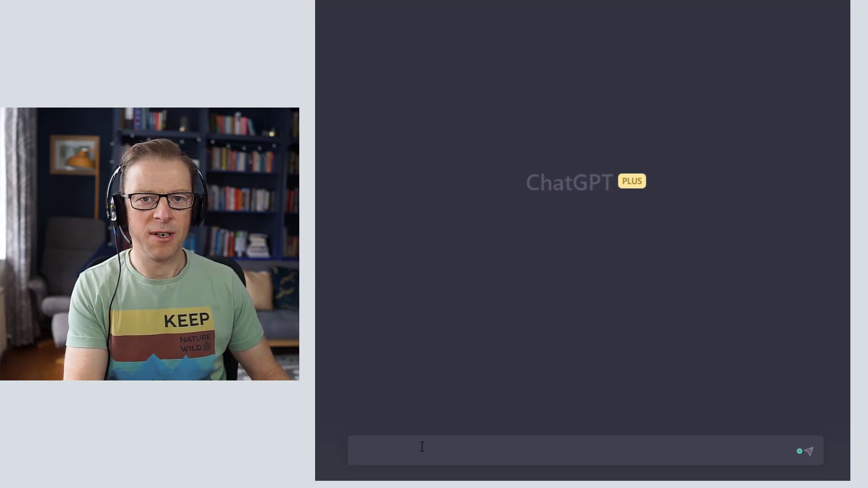
In the new chat, request 're-write the following code adding comments.' with the outage measure pasted
click(422, 450)
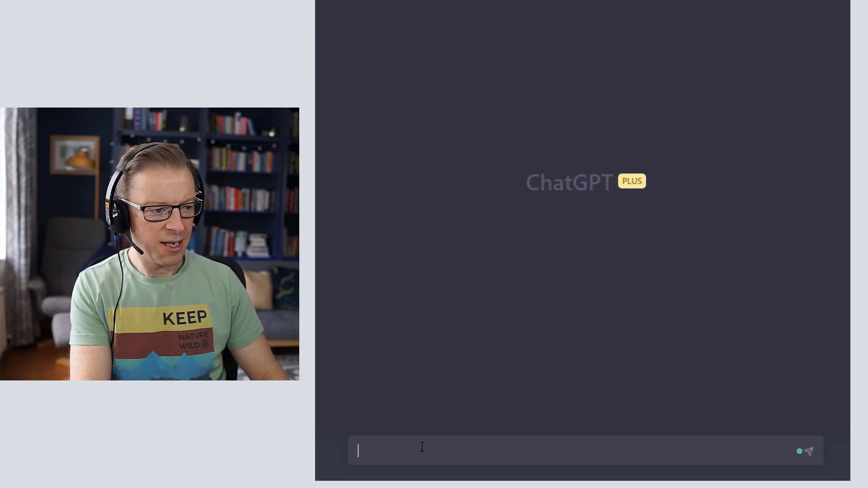
text(re-write the following code adding comments.)
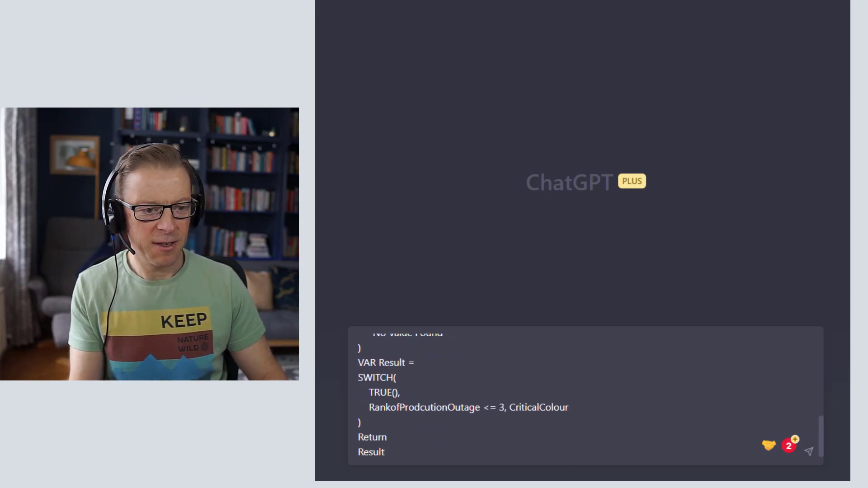
scroll(down, 3)
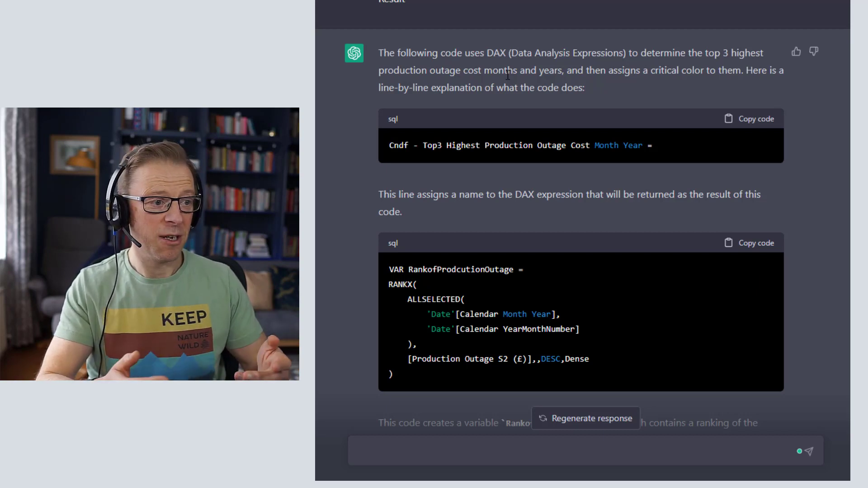
Ask ChatGPT to re-write the code with the comments added directly inside it this time
scroll(down, 3)
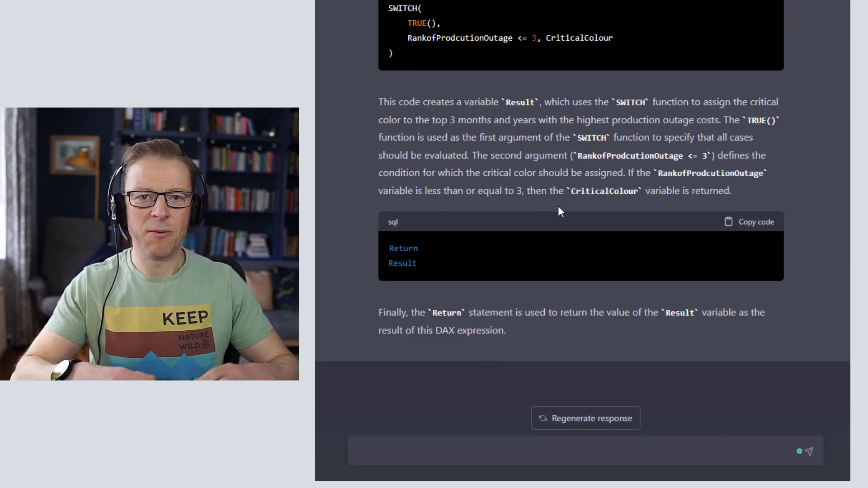
click(455, 460)
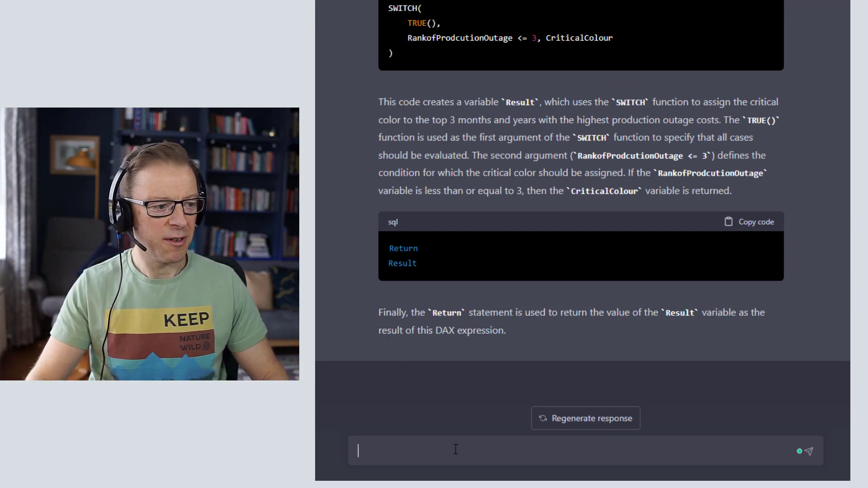
text(please re-write the code. Add the comment directly into the code this time.)
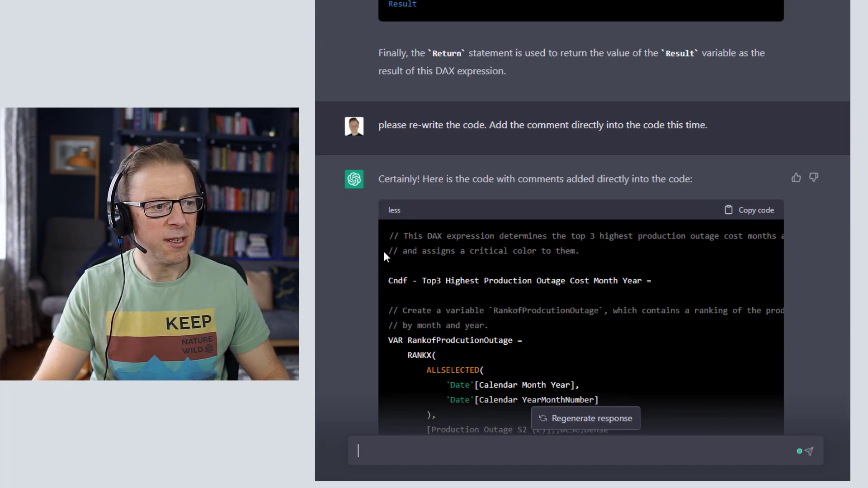
scroll(down, 3)
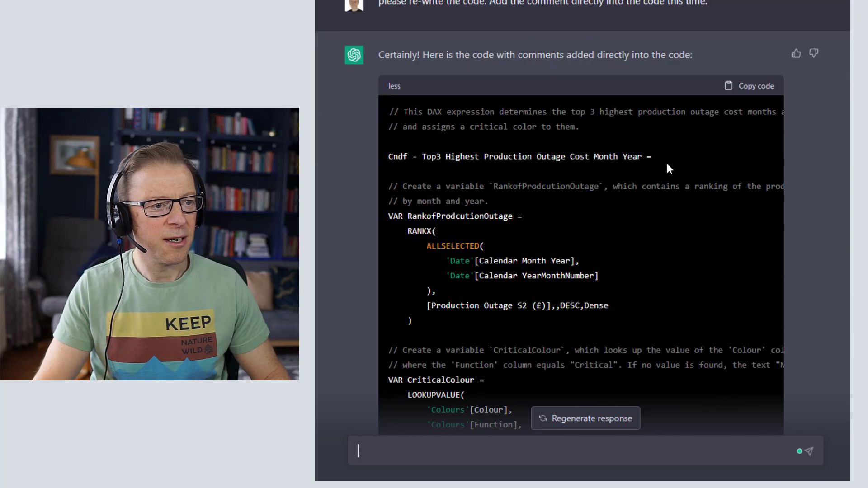
scroll(down, 3)
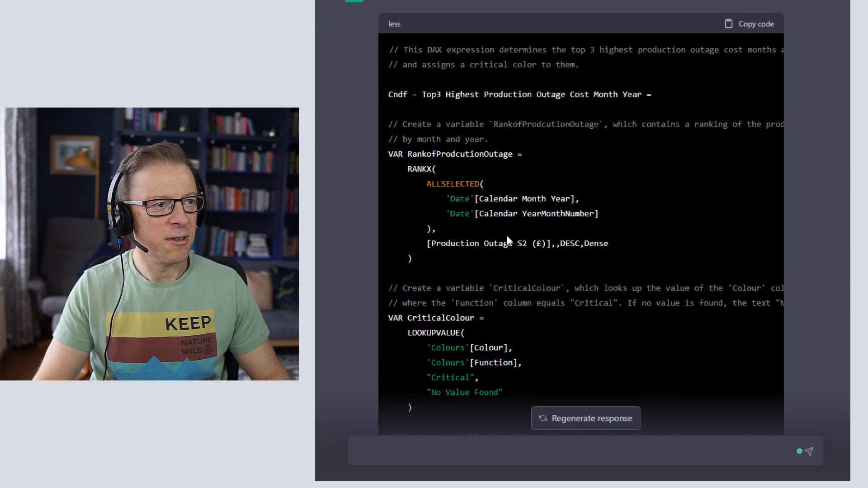
mouse_move(414, 107)
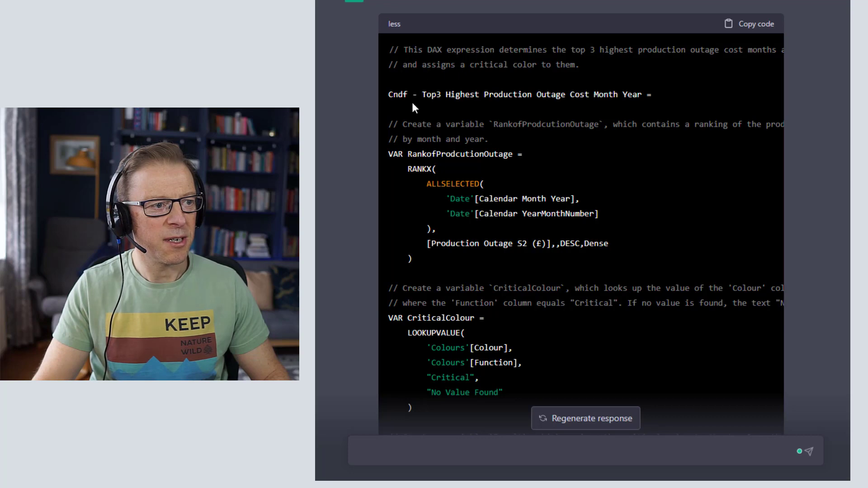
Ask ChatGPT to insert the first comment after the measure name and review the rewrite
text(can you insert the first comment after the measure name please)
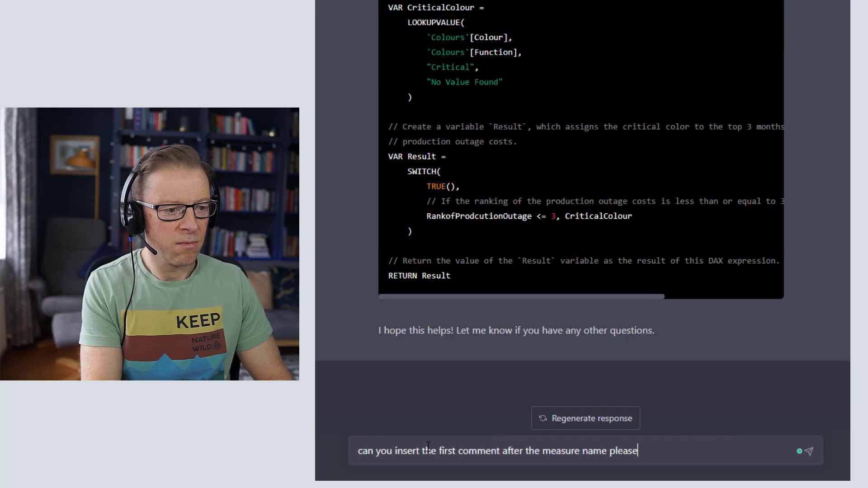
click(809, 451)
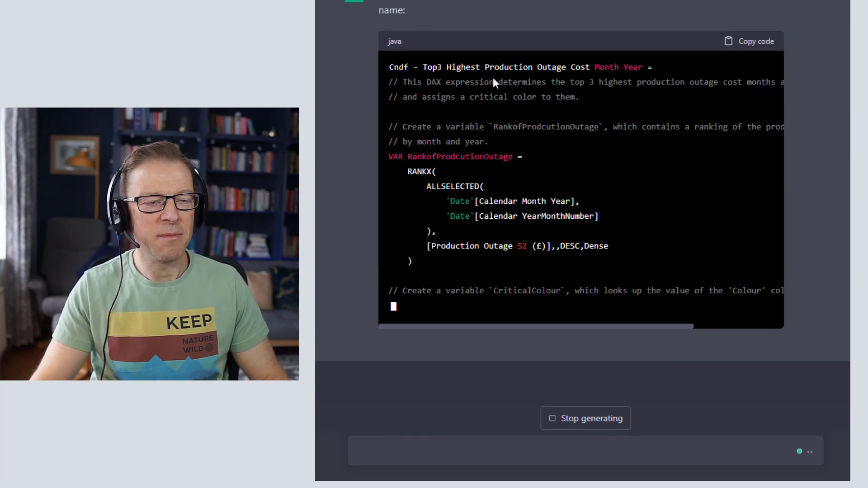
scroll(down, 3)
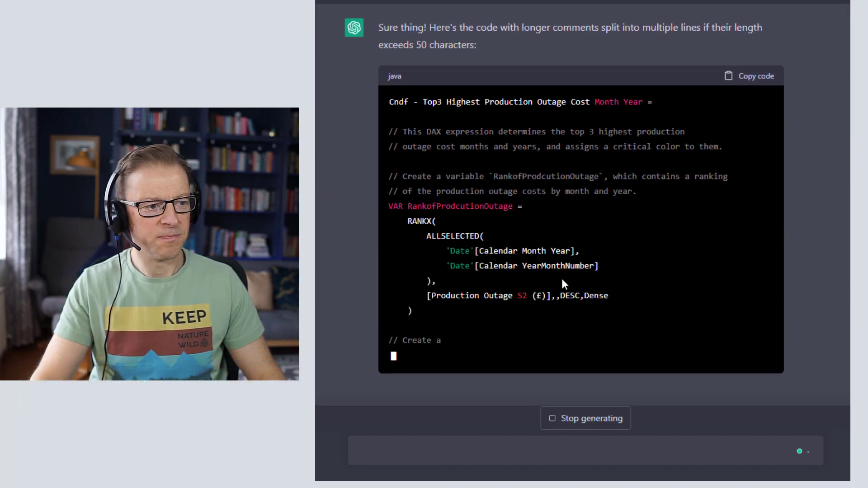
scroll(down, 3)
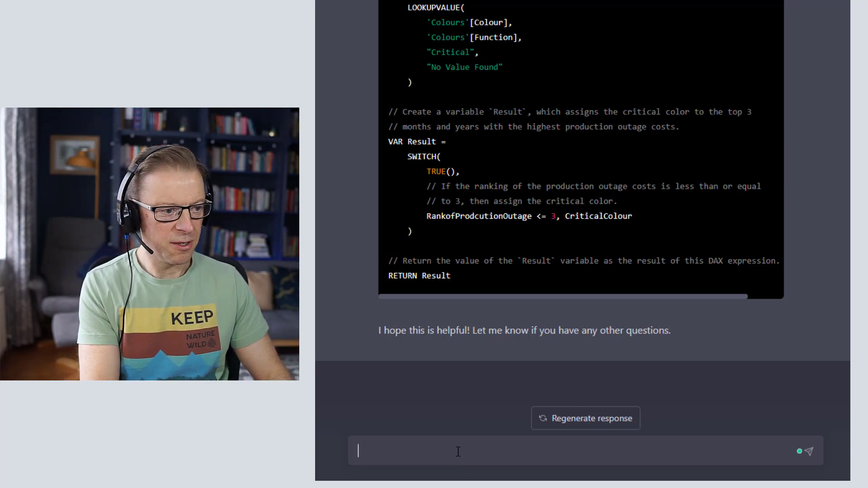
Ask for comments a DAX learner can understand, then for explanations of the functions used
text(Re-write the comments so that someone learning dax can understand it clearly.)
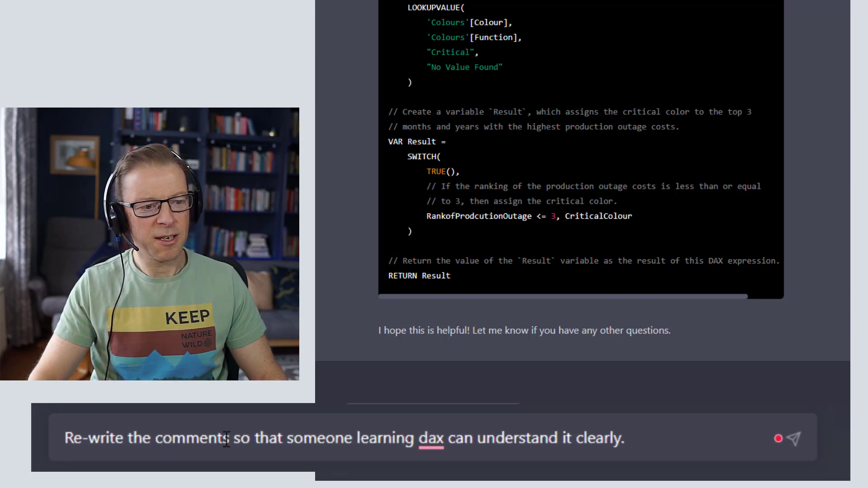
click(794, 437)
text(In the comments explain more about the functions that are used.)
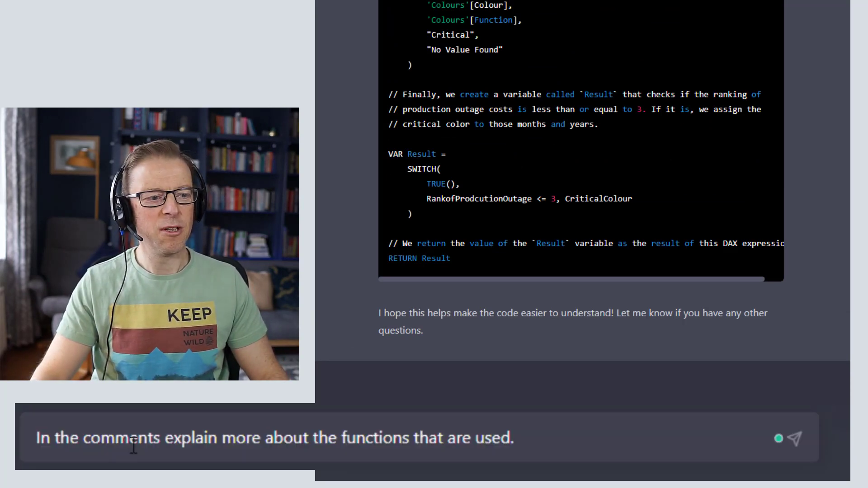
click(794, 439)
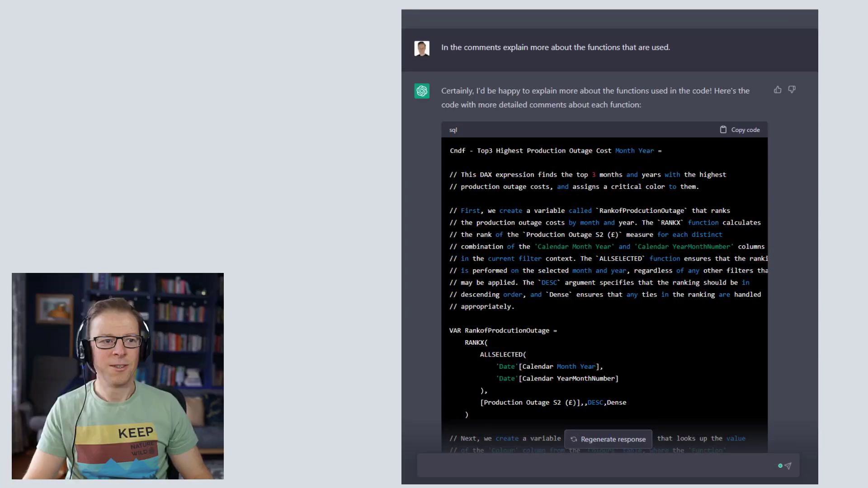
mouse_move(742, 132)
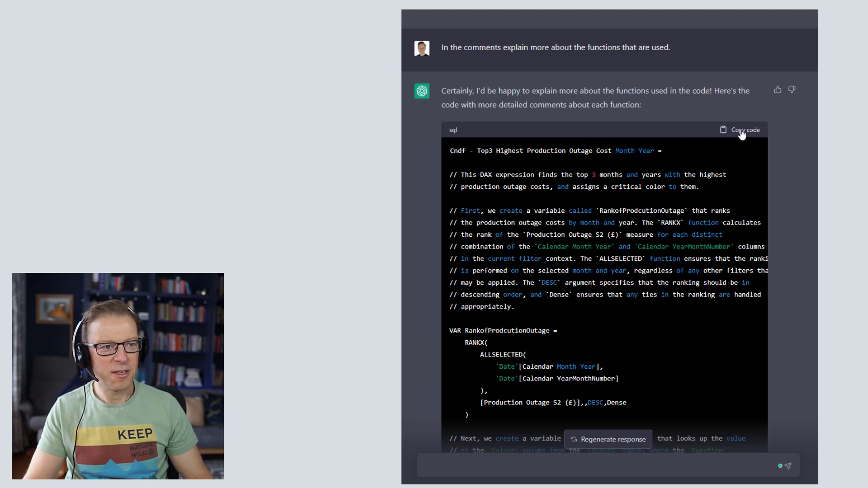
Copy ChatGPT's commented DAX and paste it over the Top3 outage measure's formula in Power BI
click(741, 130)
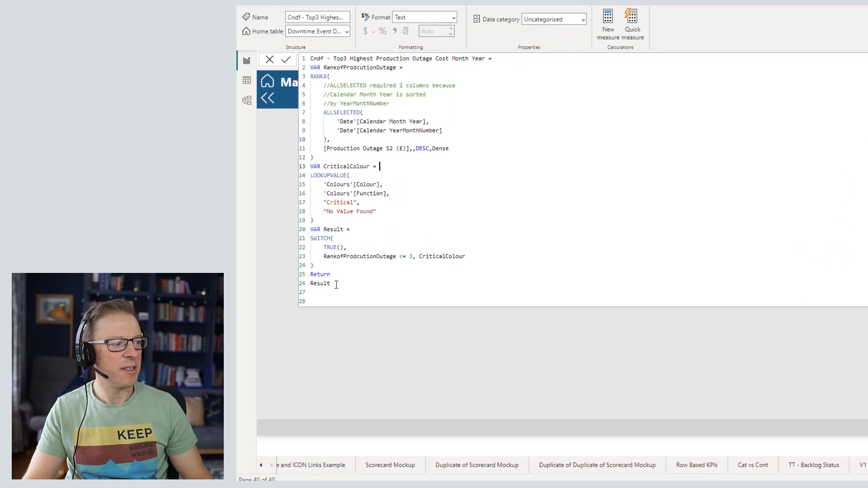
key(ctrl+a)
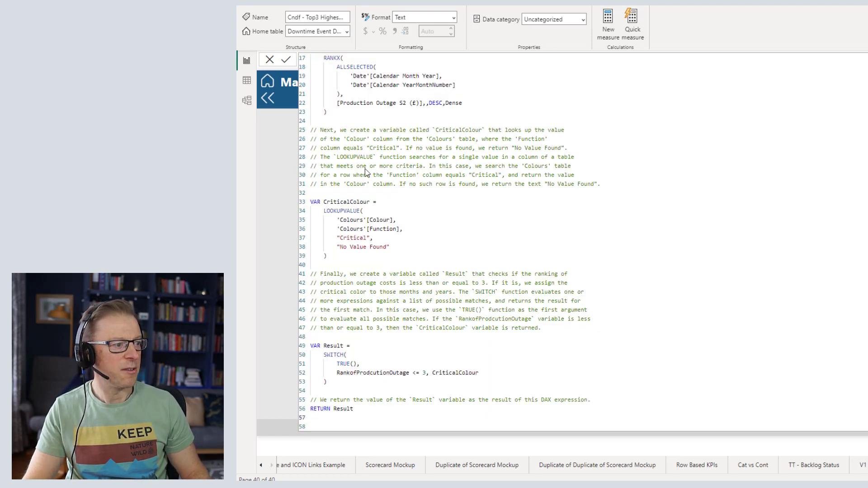
mouse_move(493, 134)
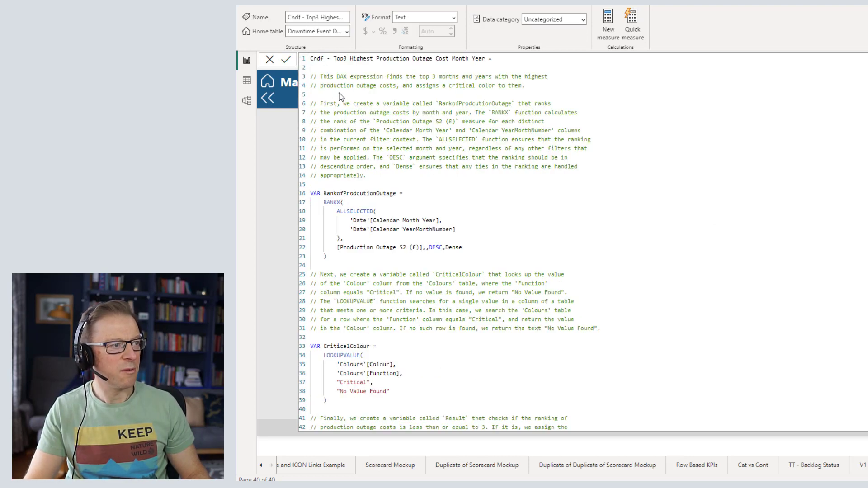
scroll(down, 3)
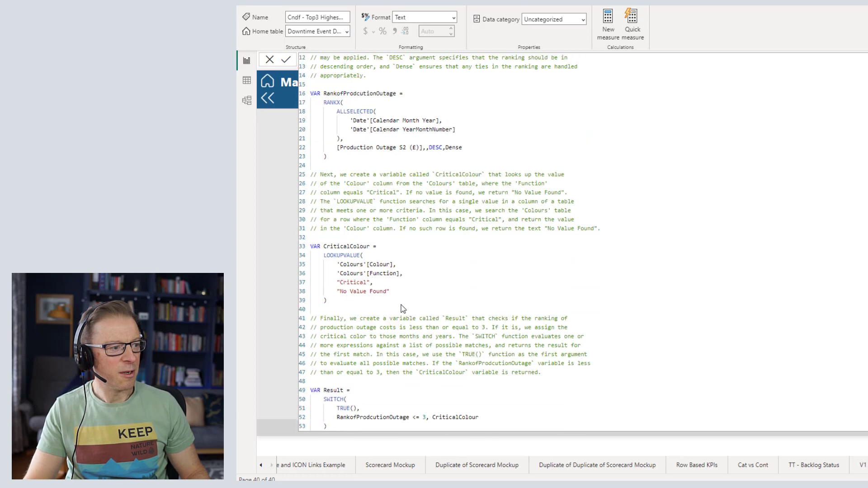
scroll(down, 3)
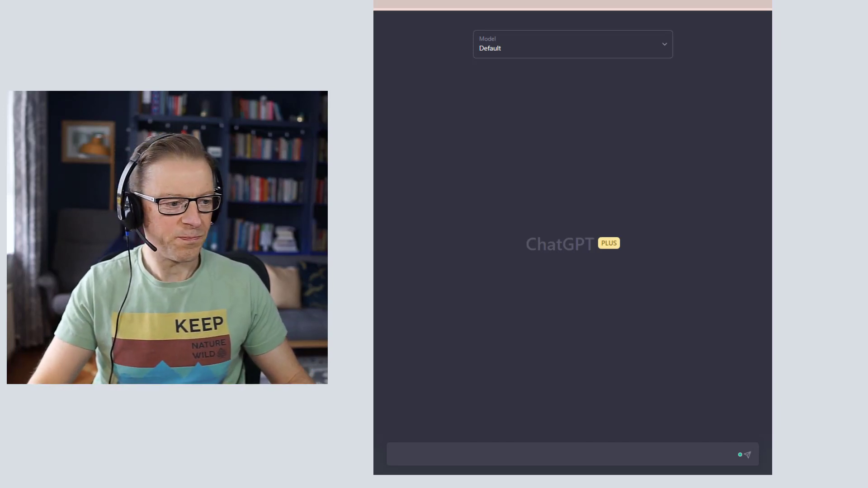
Ask ChatGPT to suggest 10 KPIs for performance management of a root cause failure analysis process
text(Please suggest 10 KPIs or measures related to performance management of a root cause failure analysis process.)
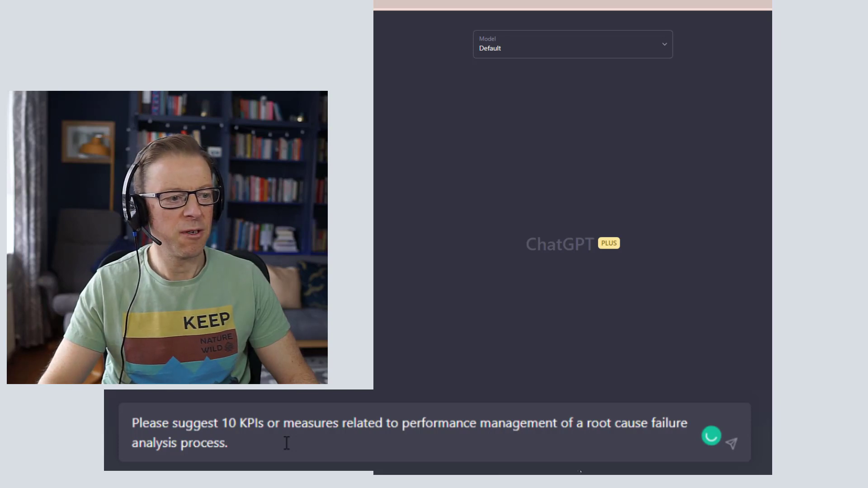
click(734, 442)
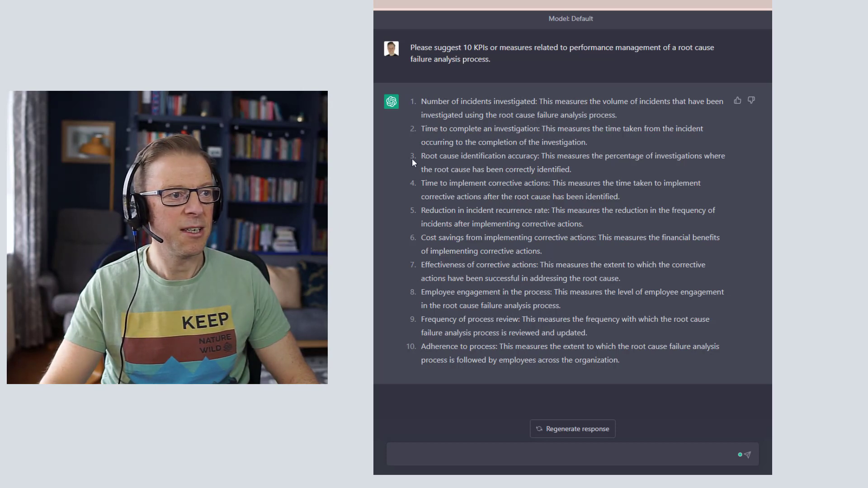
mouse_move(493, 175)
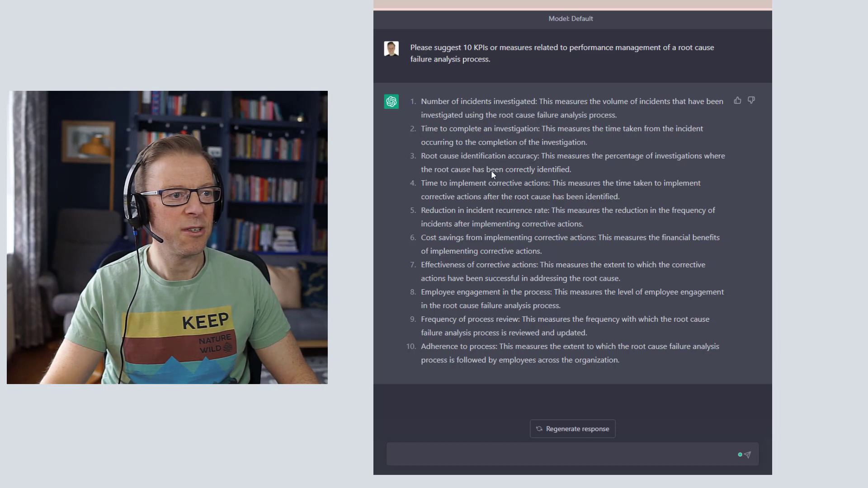
mouse_move(508, 202)
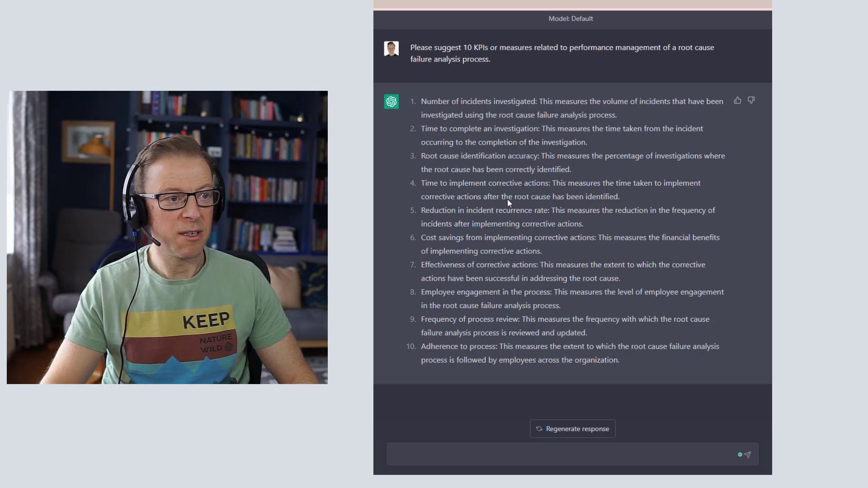
mouse_move(439, 219)
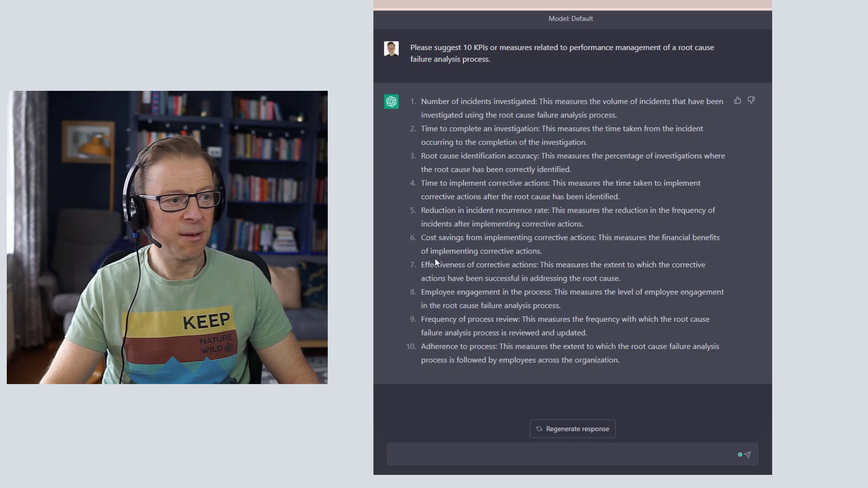
mouse_move(441, 247)
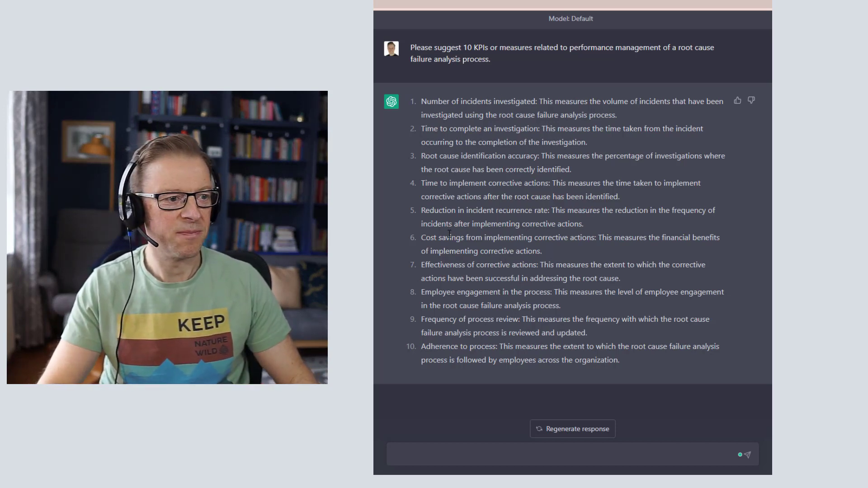
Ask how to calculate corrective-action effectiveness, then how to measure incident recurrence rate
text(How would we calculate Effectiveness of corrective actions)
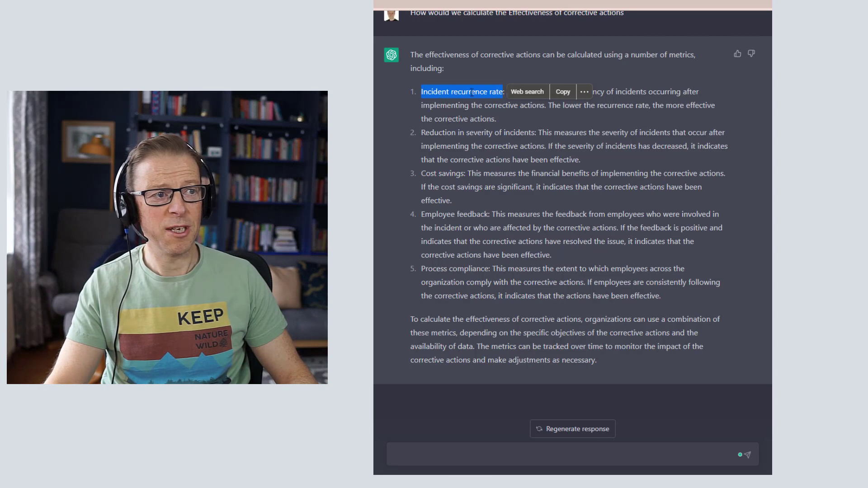
text(how would you measure the Incident recurrence rate)
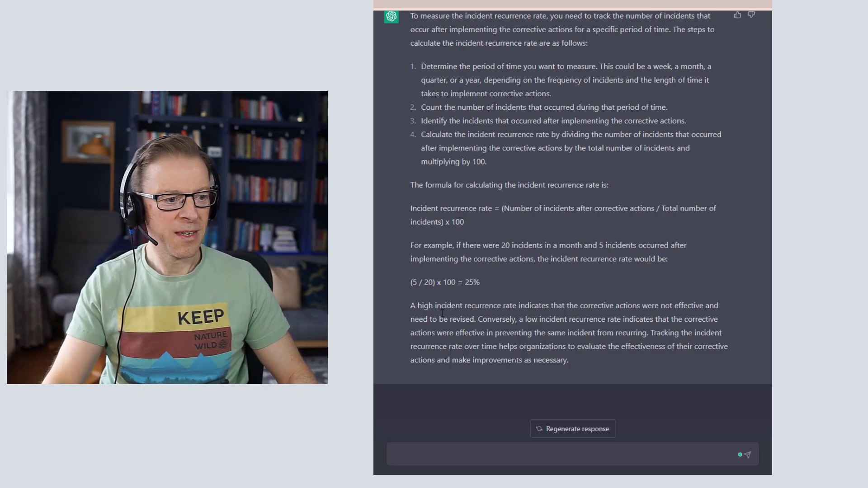
Ask what data must be collected to calculate the incident recurrence rate
text(what data do I need to collect for calculating Incident recurrence rate)
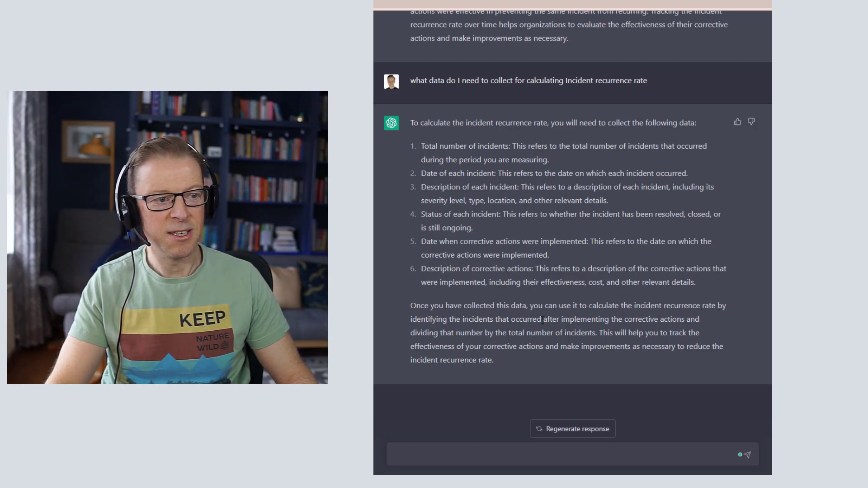
mouse_move(668, 329)
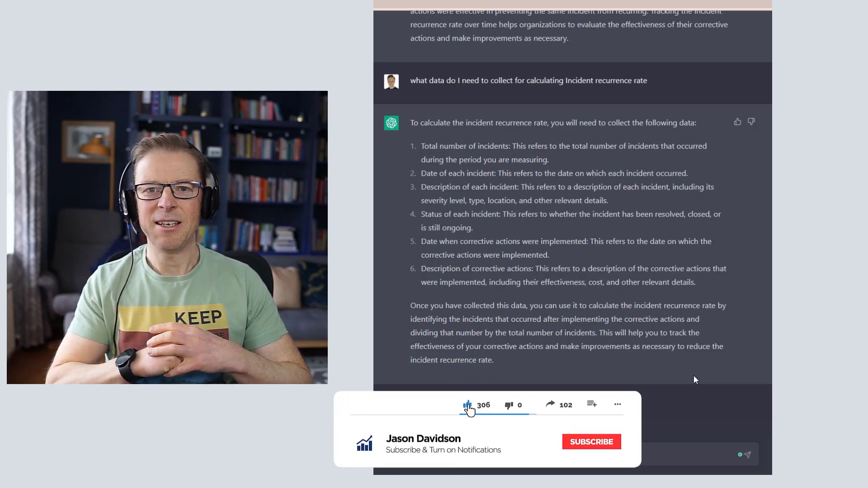
click(591, 441)
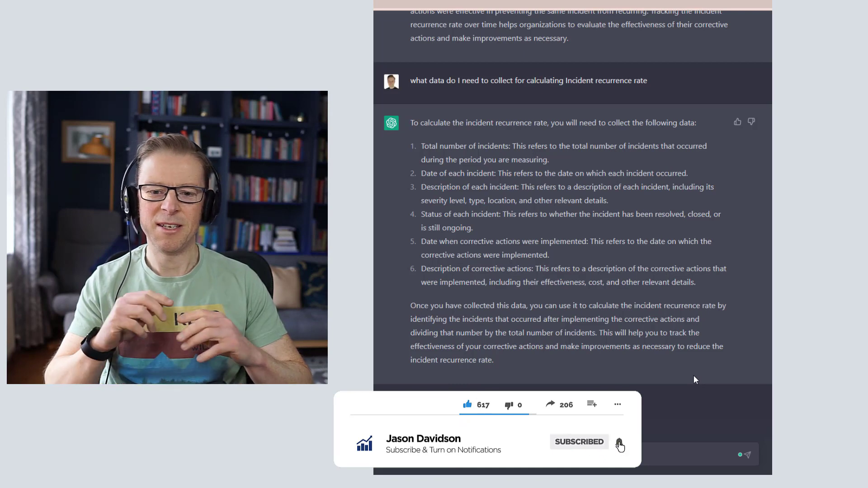